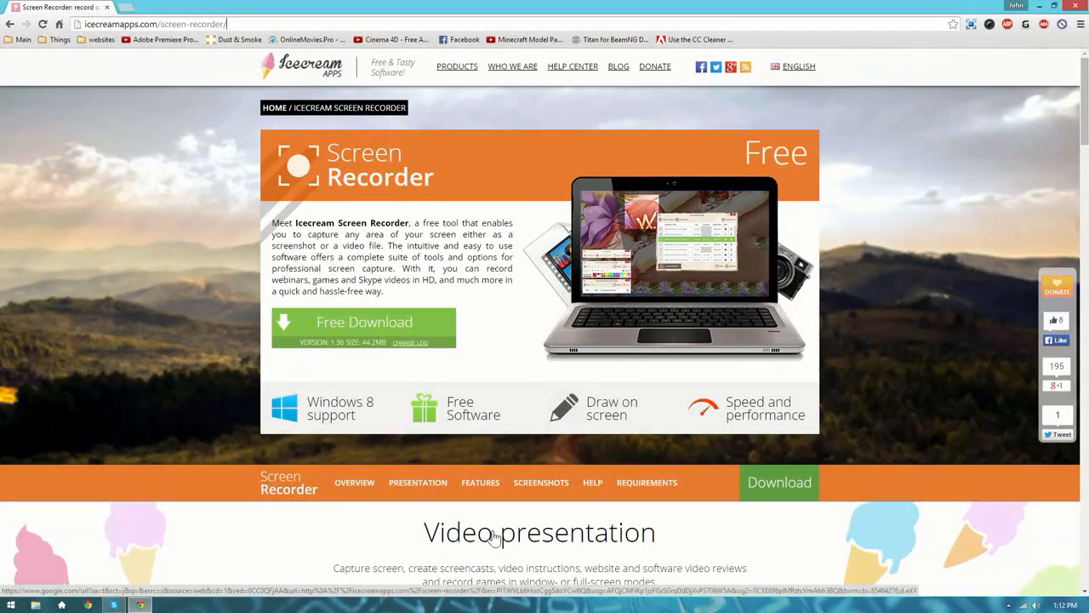
pyautogui.moveTo(684, 522)
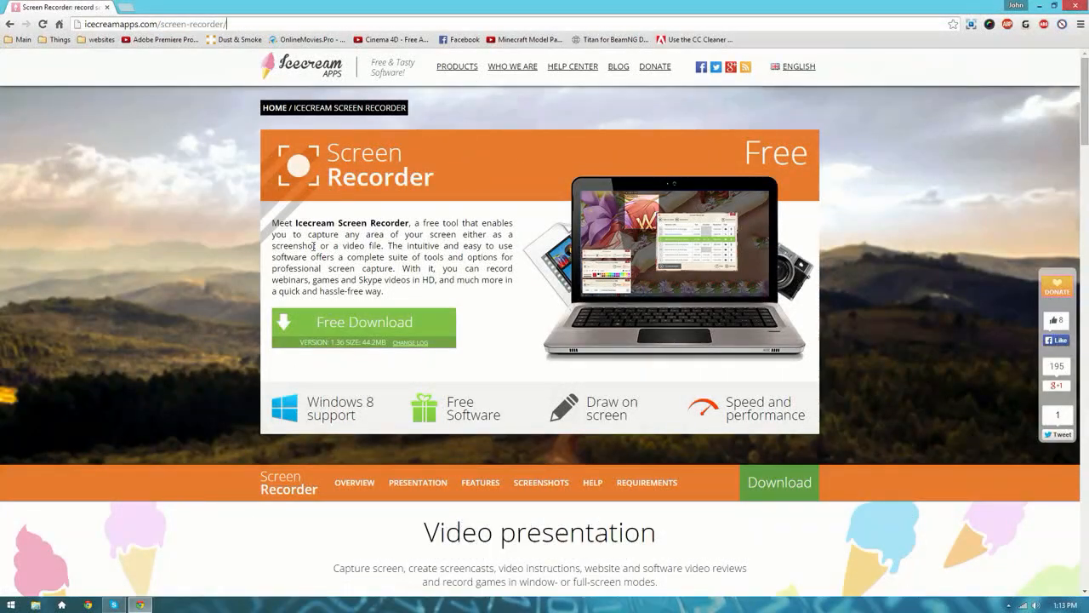
pyautogui.moveTo(347, 329)
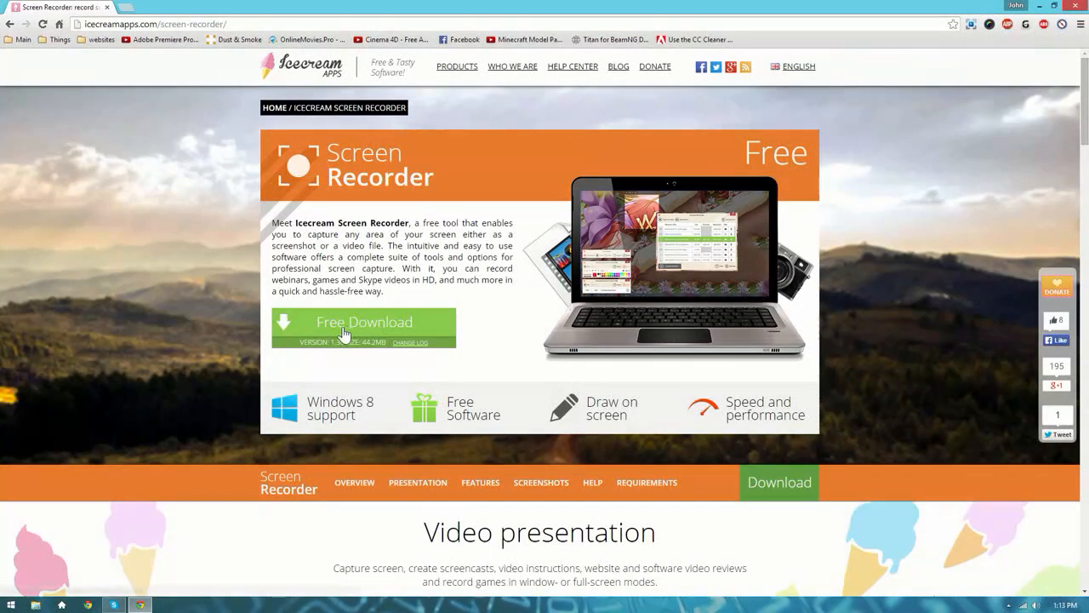
# - Download the Icecream Screen Recorder installer and keep it despite the harmful-file warning
pyautogui.click(363, 327)
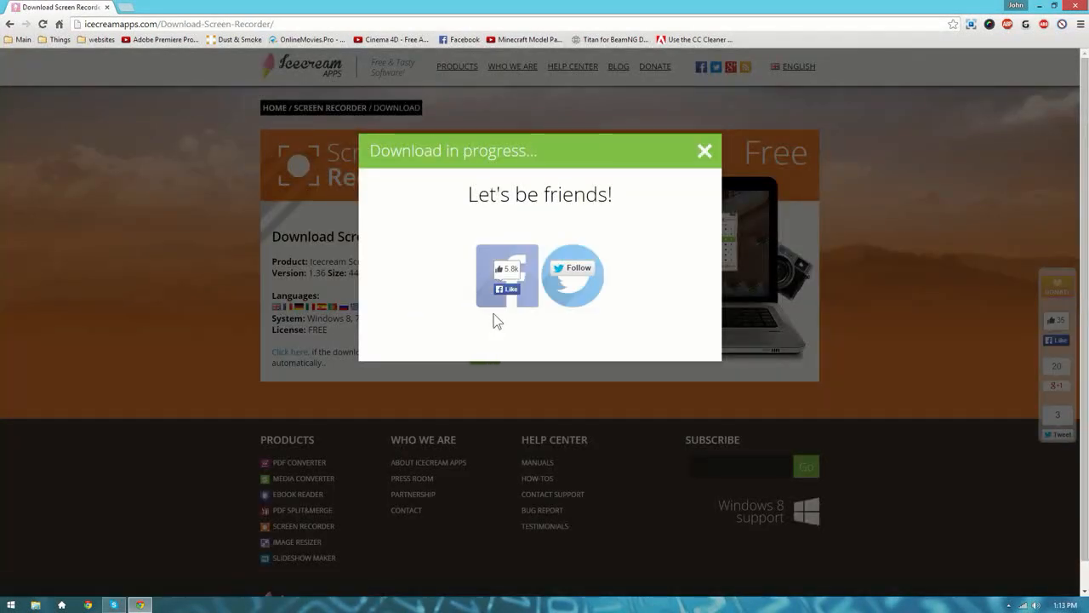
pyautogui.click(704, 150)
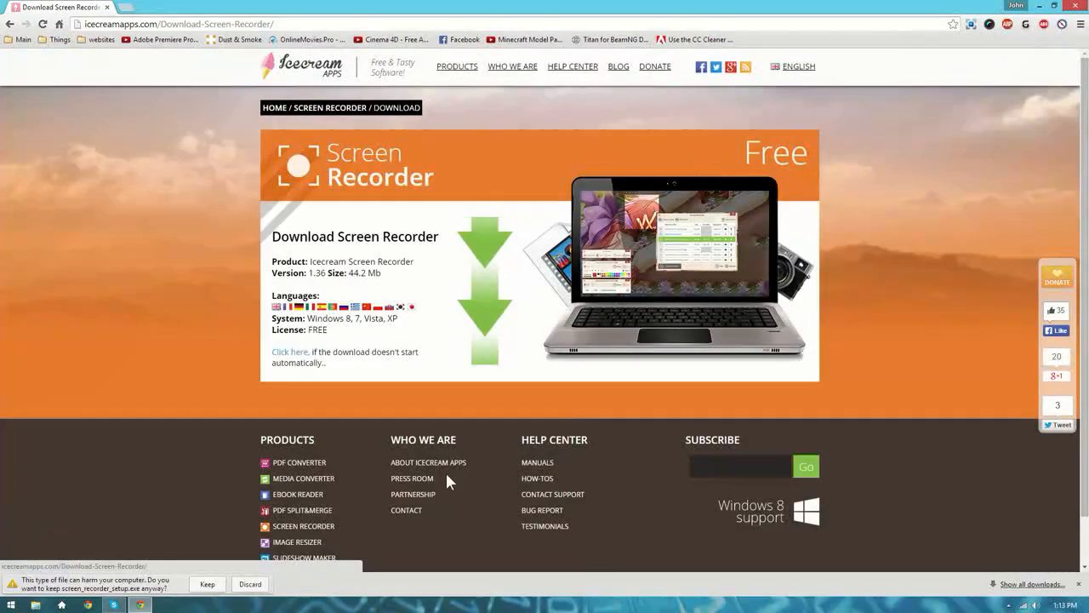
pyautogui.click(206, 584)
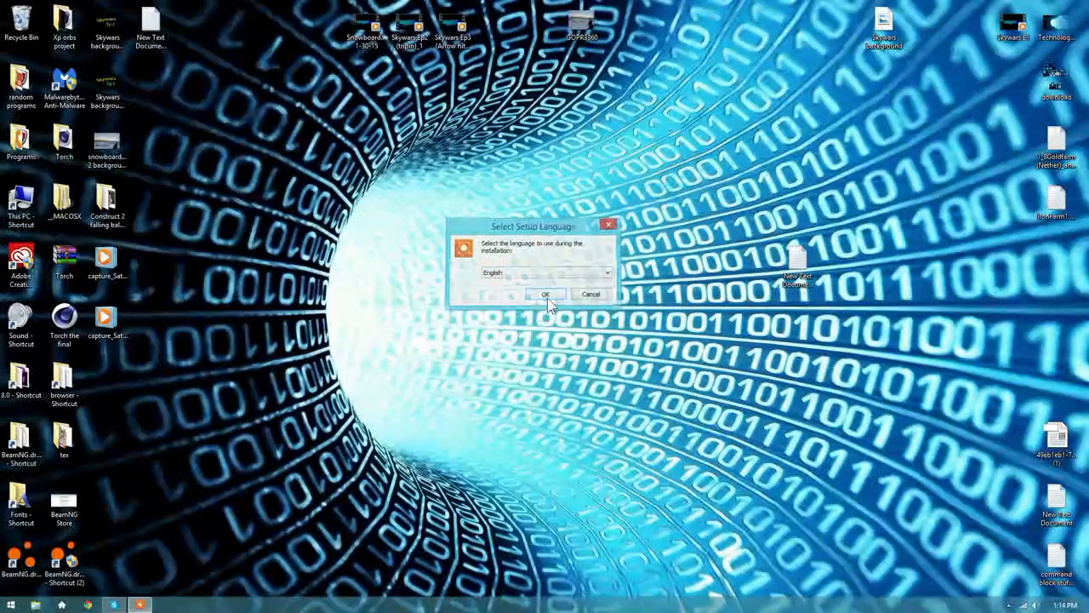
# - Run setup in English with the default Program Files (x86) folder and answer the Install/Exit prompt
pyautogui.click(544, 293)
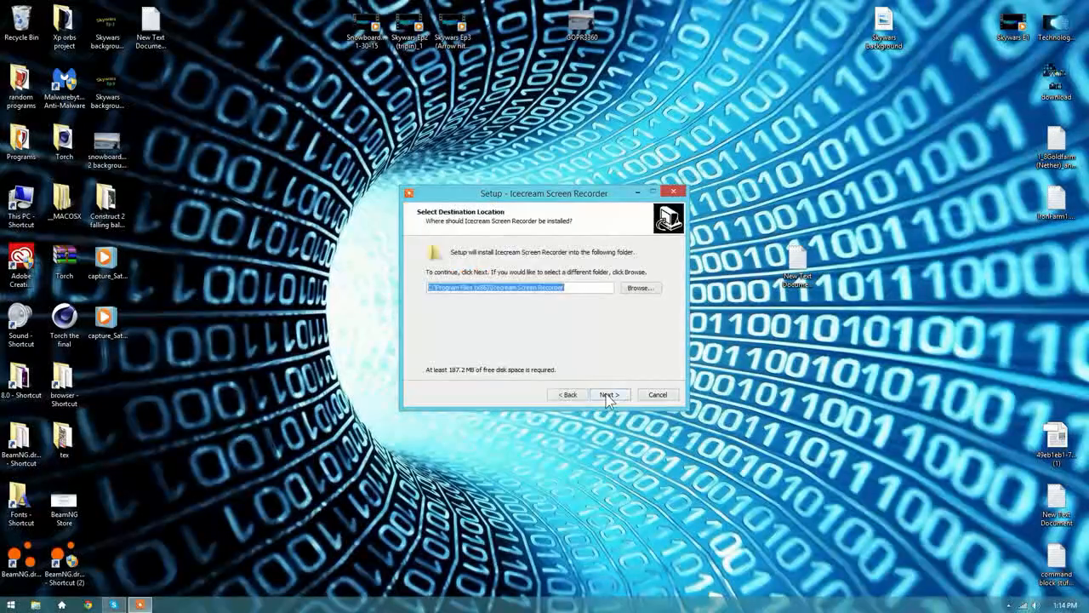
pyautogui.click(610, 394)
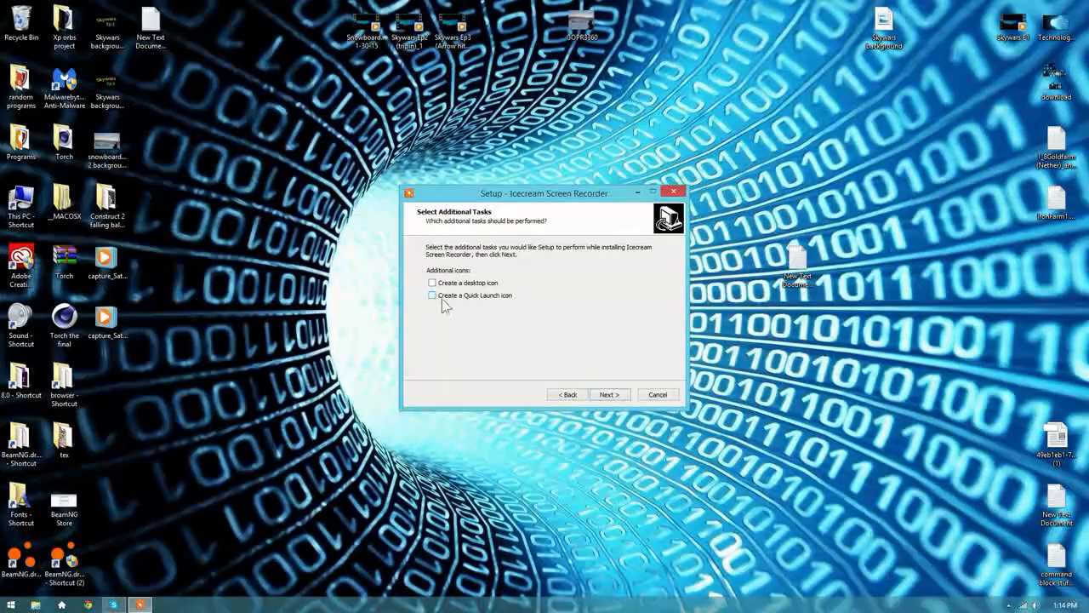
pyautogui.click(610, 394)
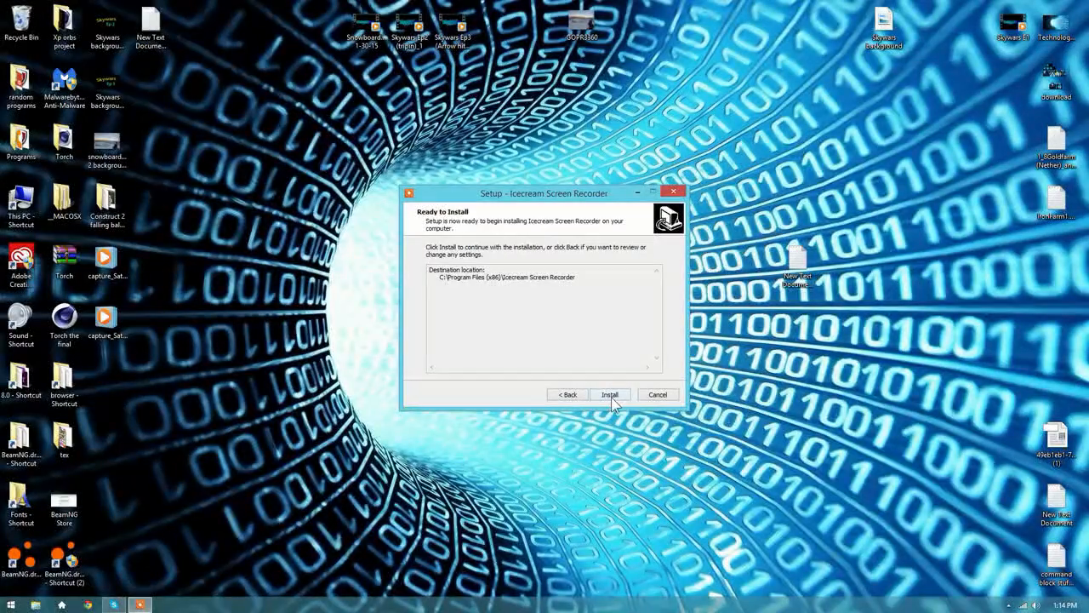
pyautogui.click(656, 394)
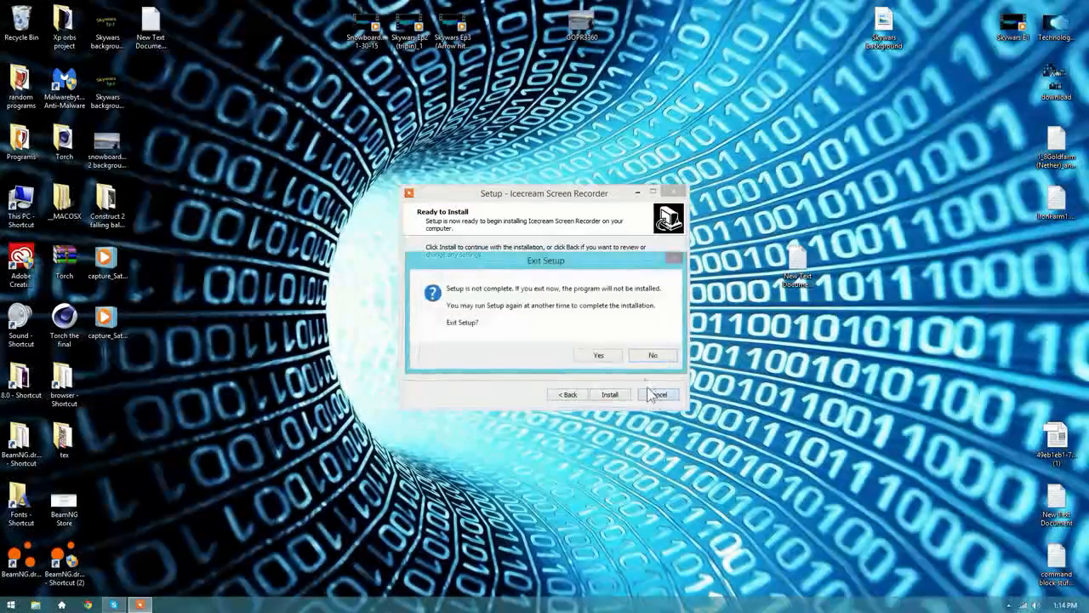
pyautogui.click(597, 355)
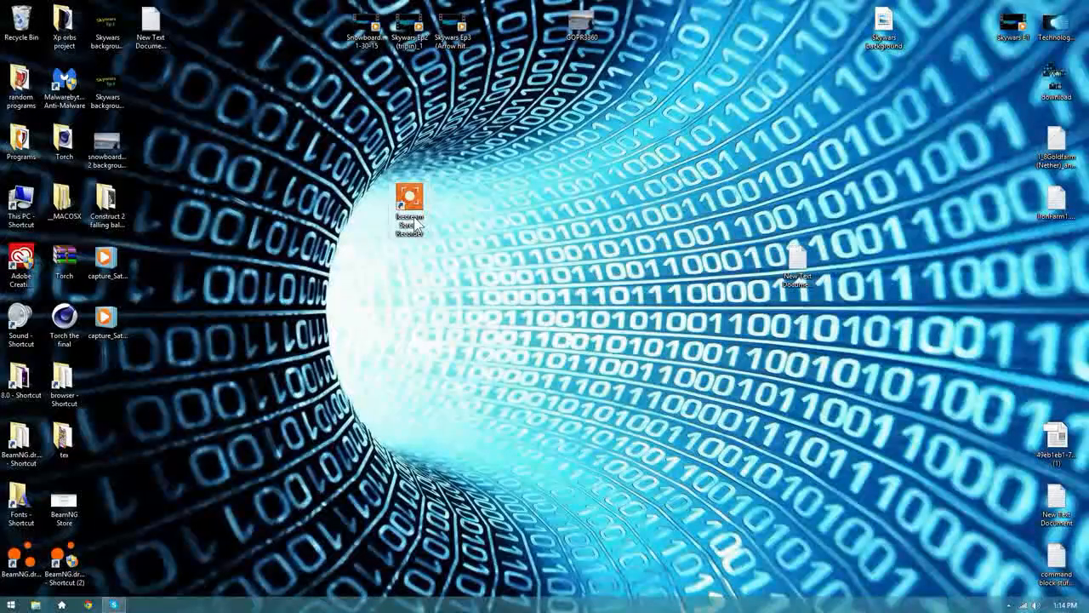
pyautogui.rightClick(408, 196)
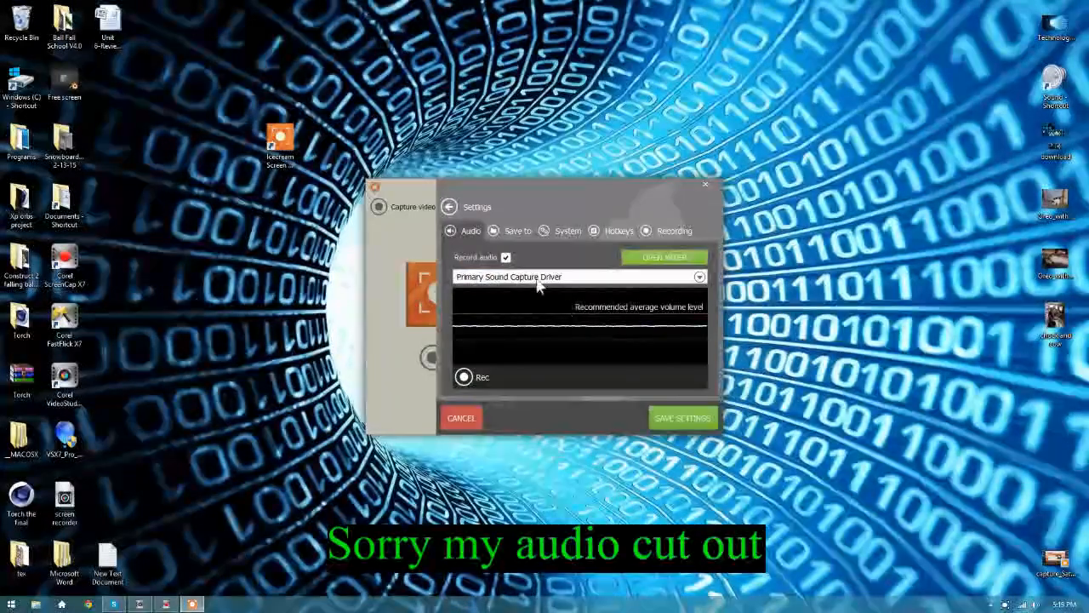
# - Review the Audio and Save to settings tabs, then start Capture video
pyautogui.click(517, 230)
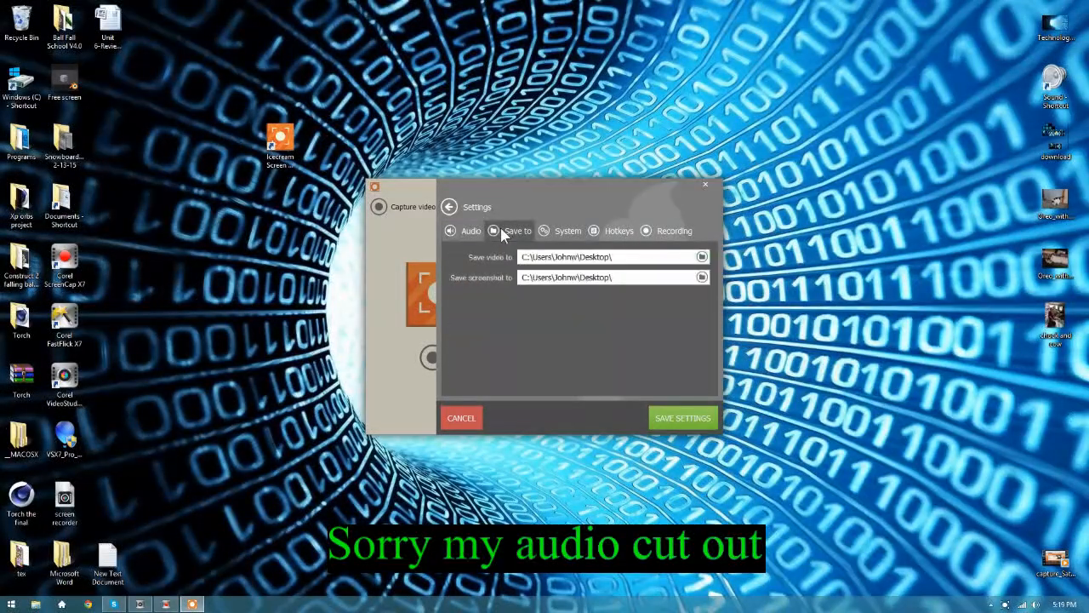
pyautogui.click(566, 231)
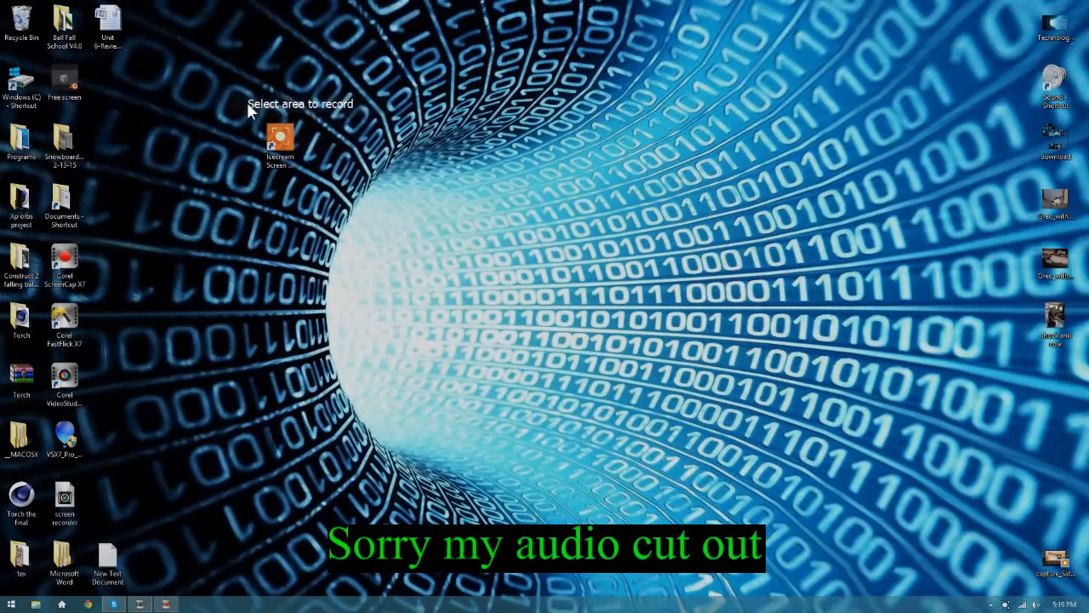
# - Drag a rectangle over the desktop as the recording area, then close the recorder
pyautogui.moveTo(223, 97); pyautogui.dragTo(867, 436)
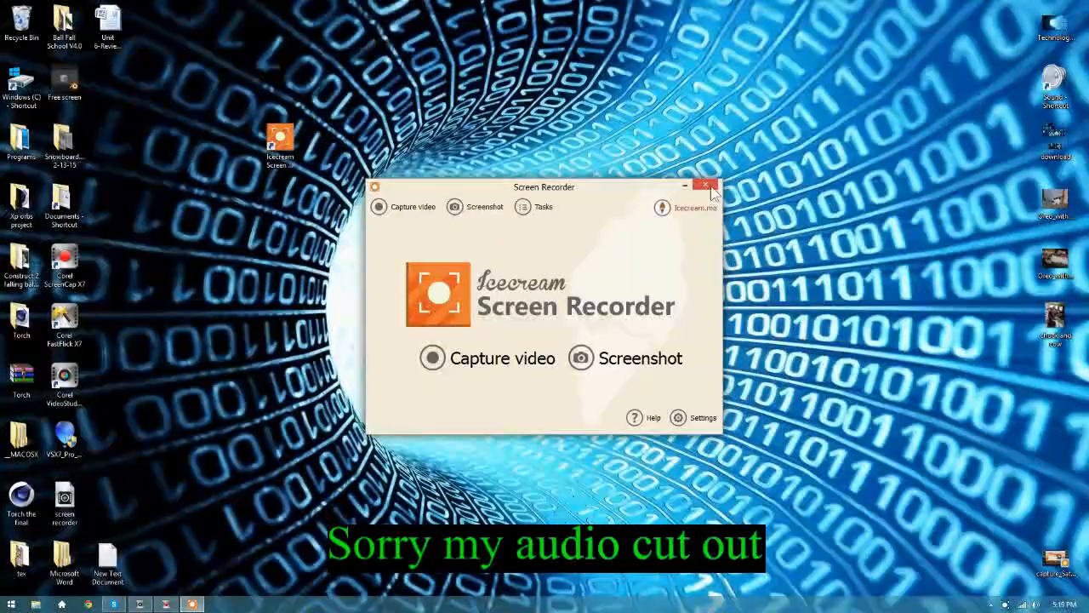
pyautogui.click(701, 190)
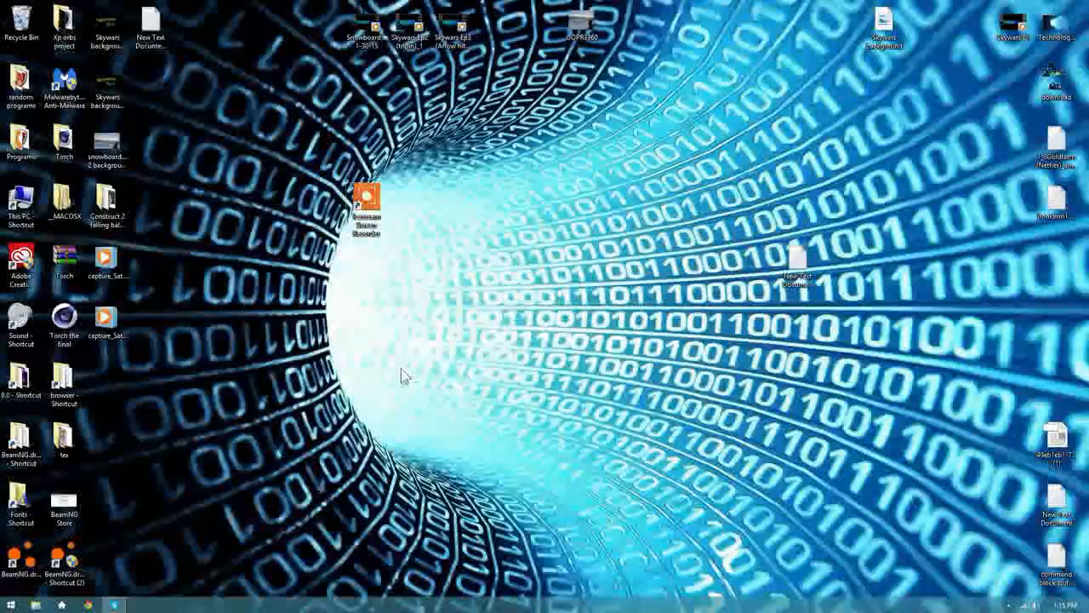